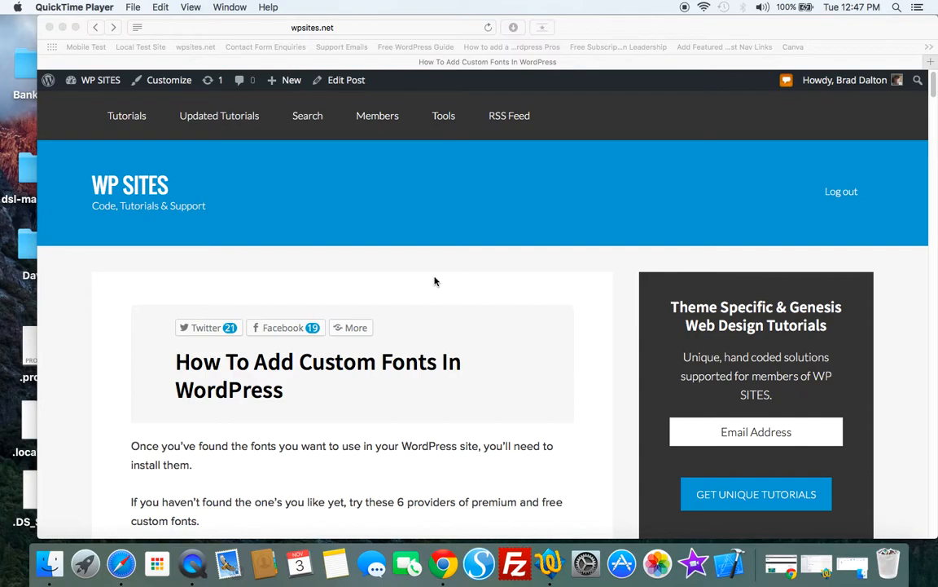
mouse_move(894, 113)
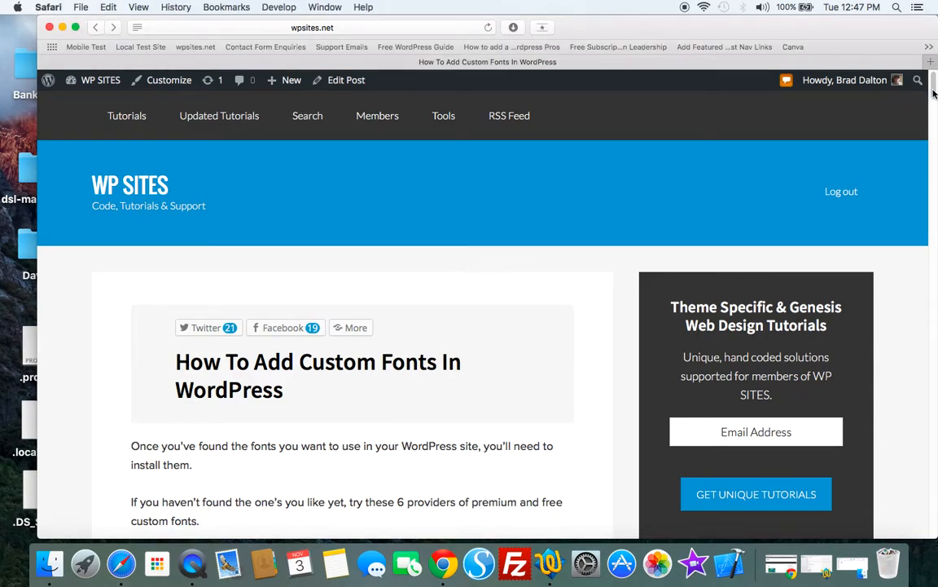
Scroll the custom fonts article down to its list of six font provider links
scroll("down", 3)
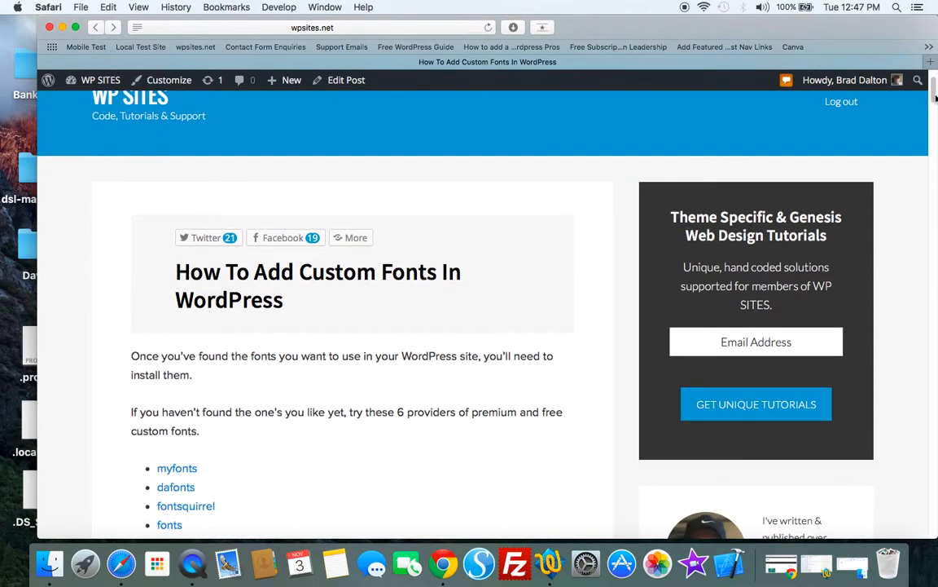
scroll("down", 3)
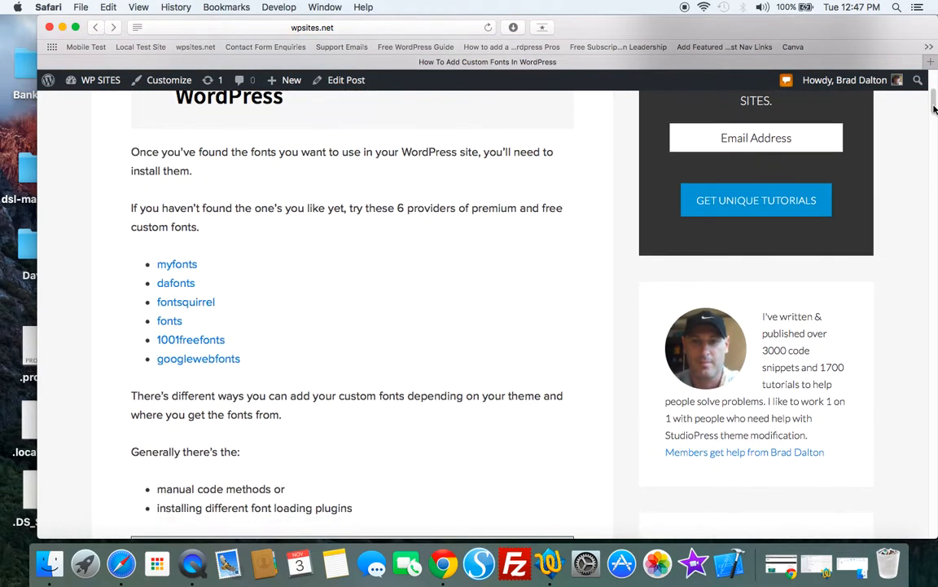
mouse_move(443, 315)
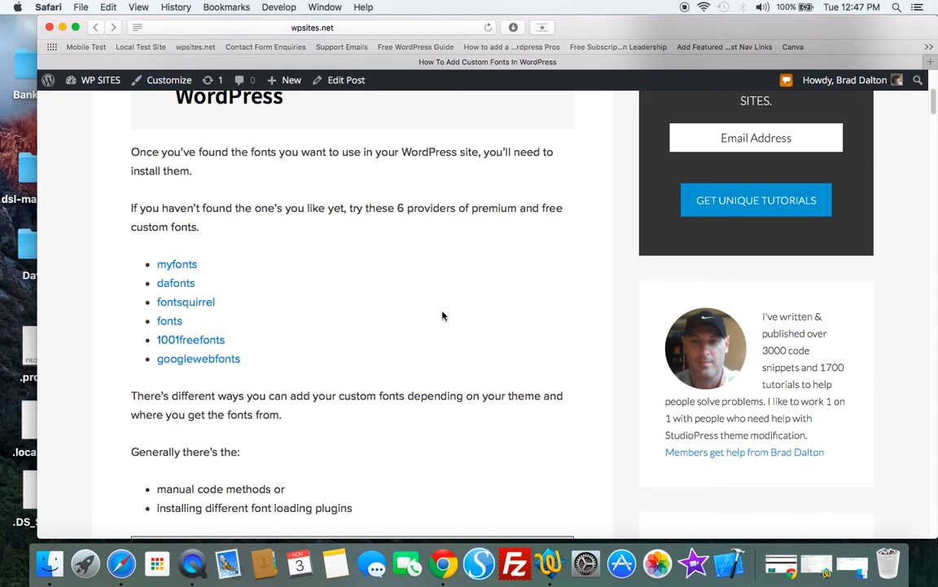
Download Milasian Circa from DaFont's recently added fonts, then close the DaFont window
left_click(175, 283)
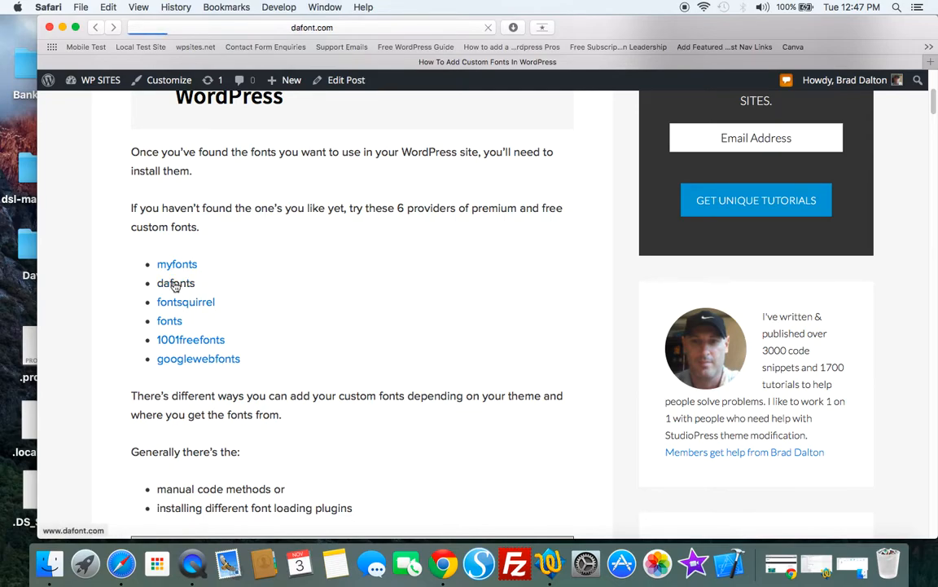
left_click(175, 283)
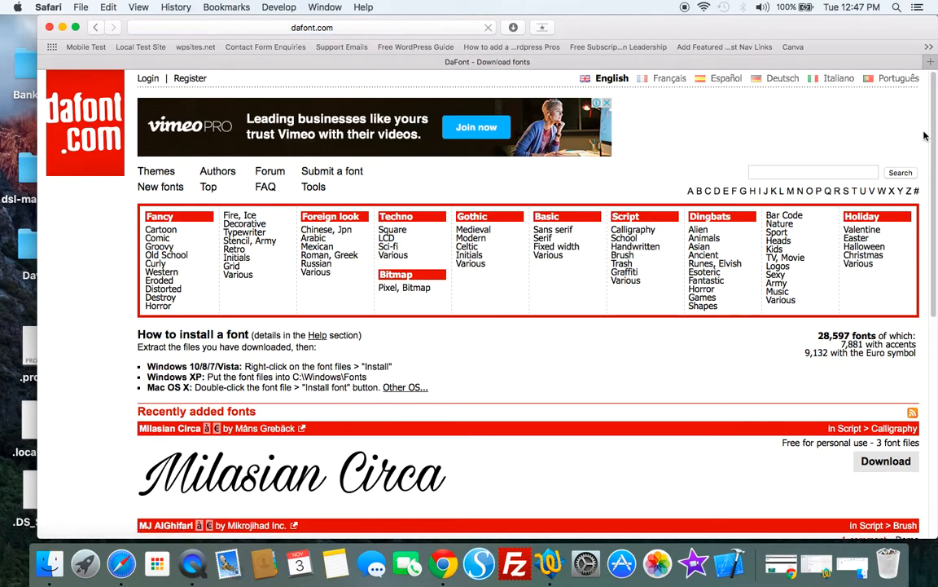
scroll("down", 3)
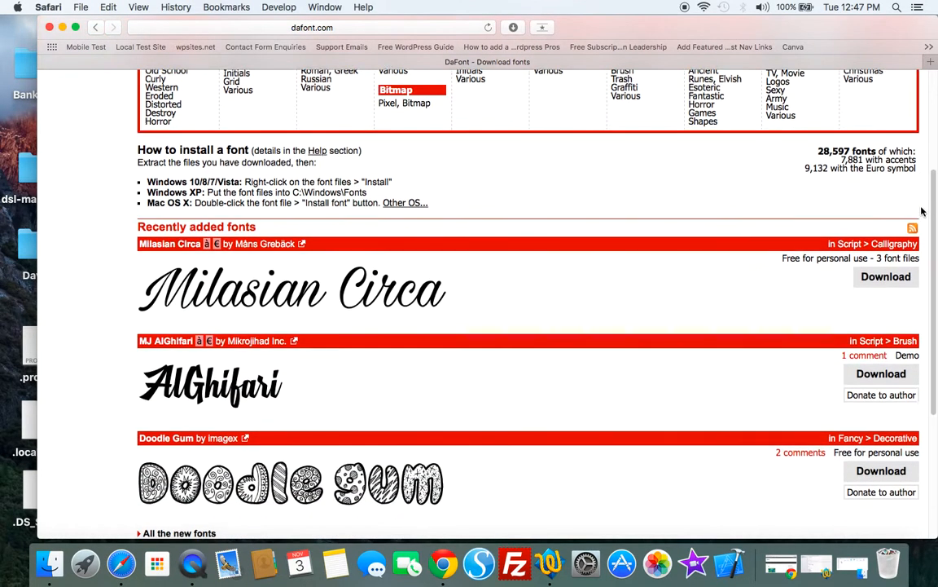
scroll("down", 3)
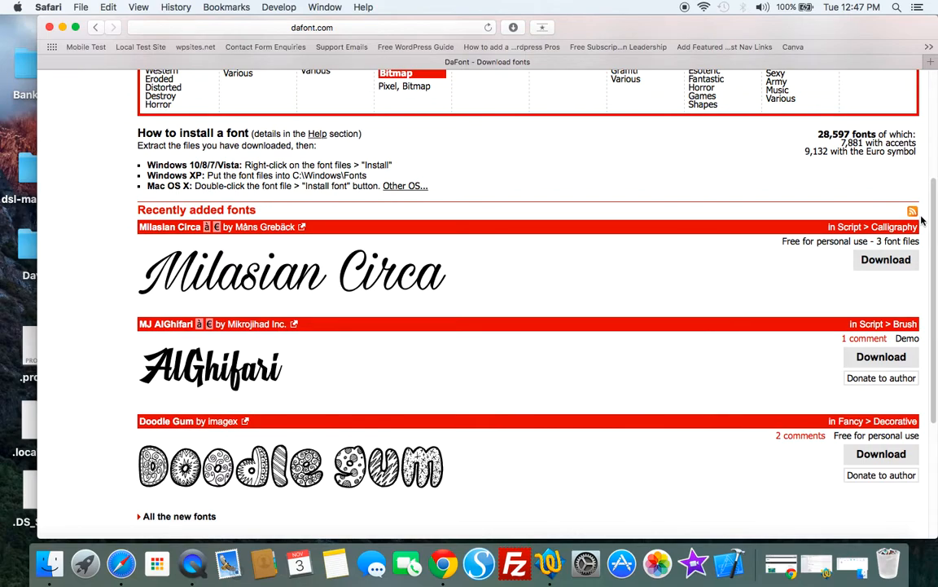
mouse_move(496, 278)
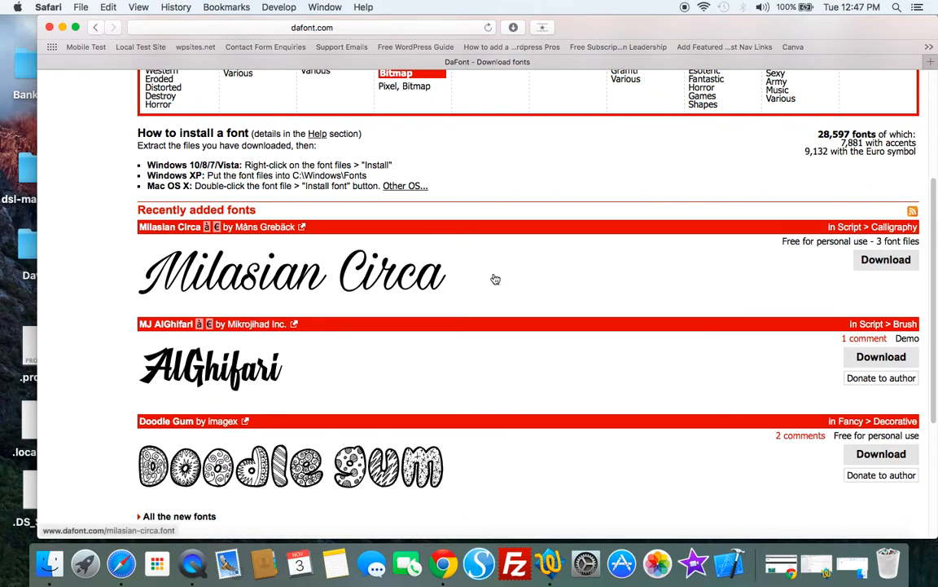
left_click(887, 259)
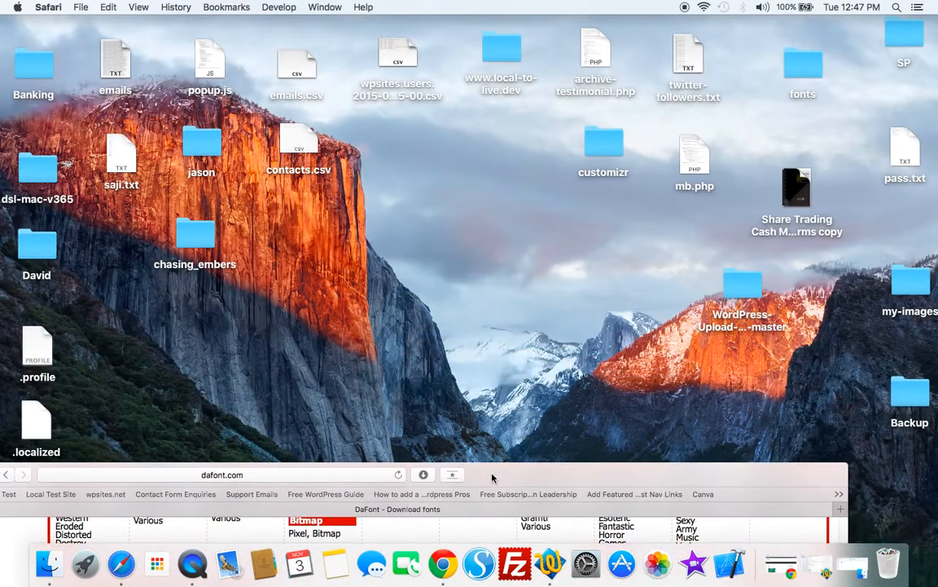
left_click(423, 474)
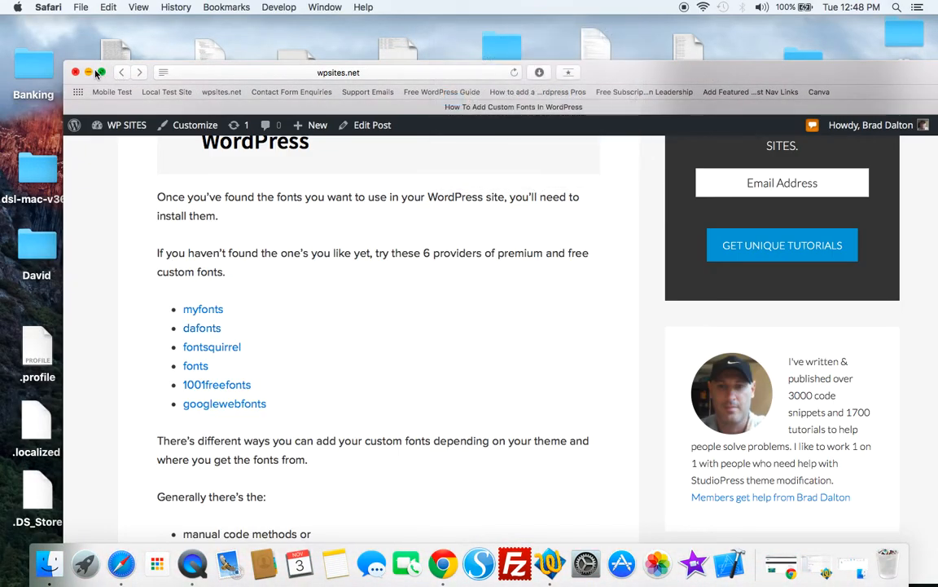
Open the milasian_circa folder and drag MilasianCircaMediumPERSONAL.ttf out onto the desktop
left_click(80, 72)
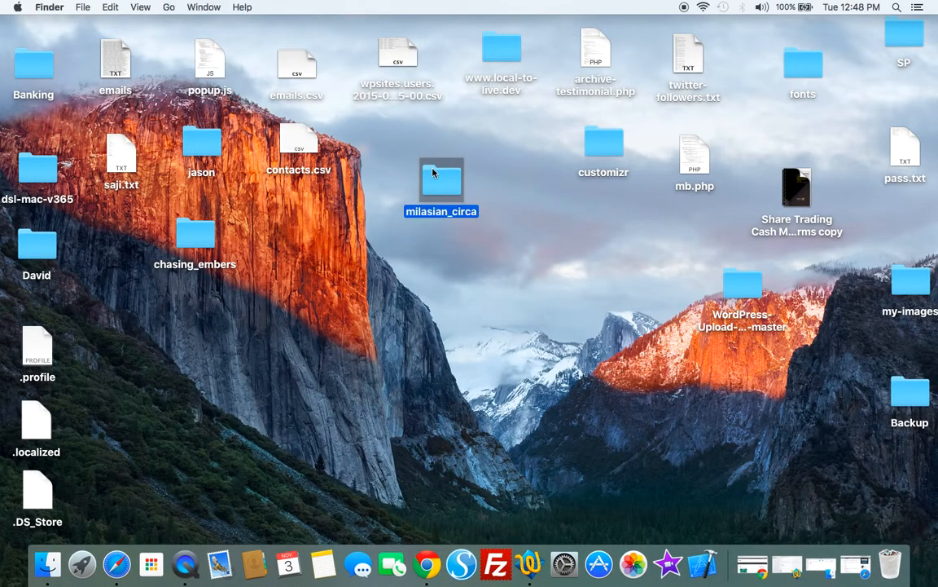
double_click(441, 173)
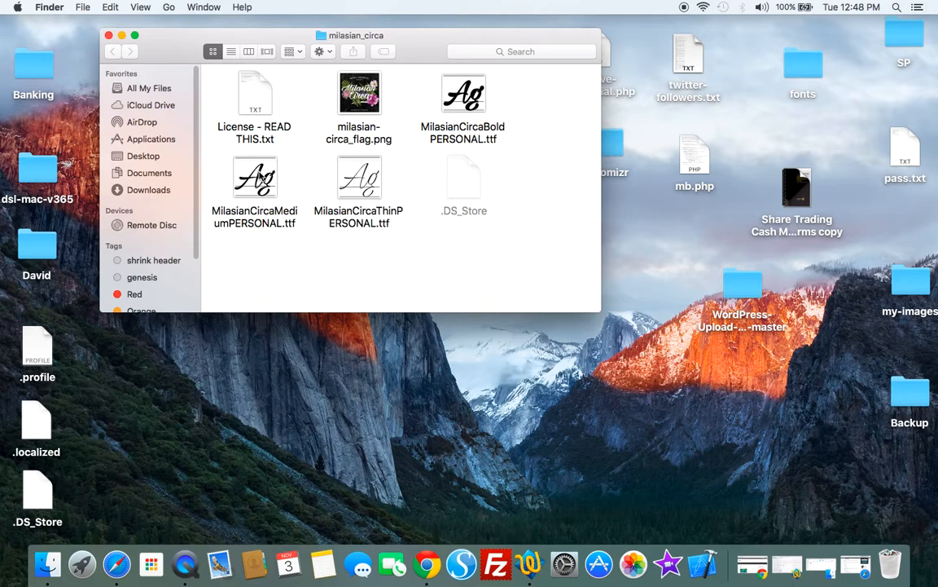
left_click_drag(255, 177, 513, 396)
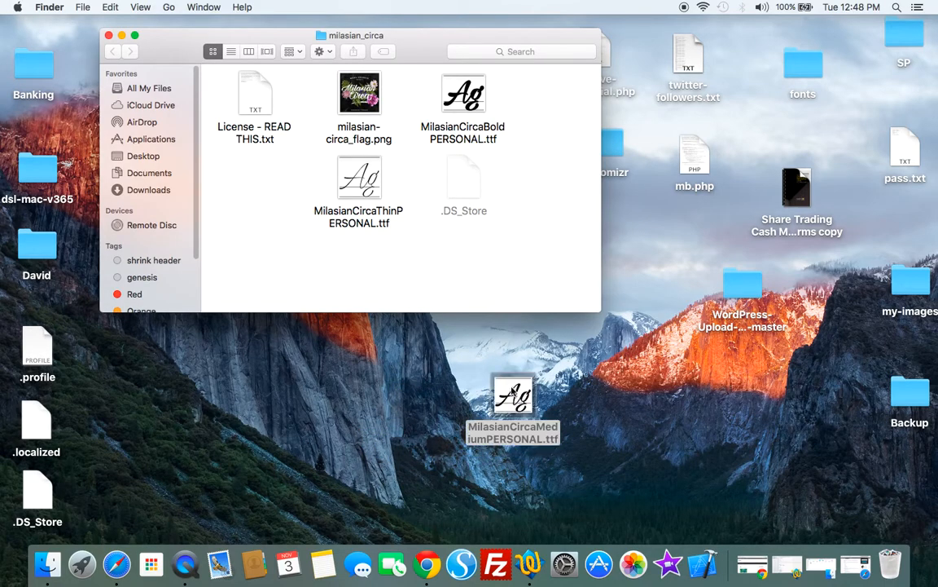
left_click(105, 35)
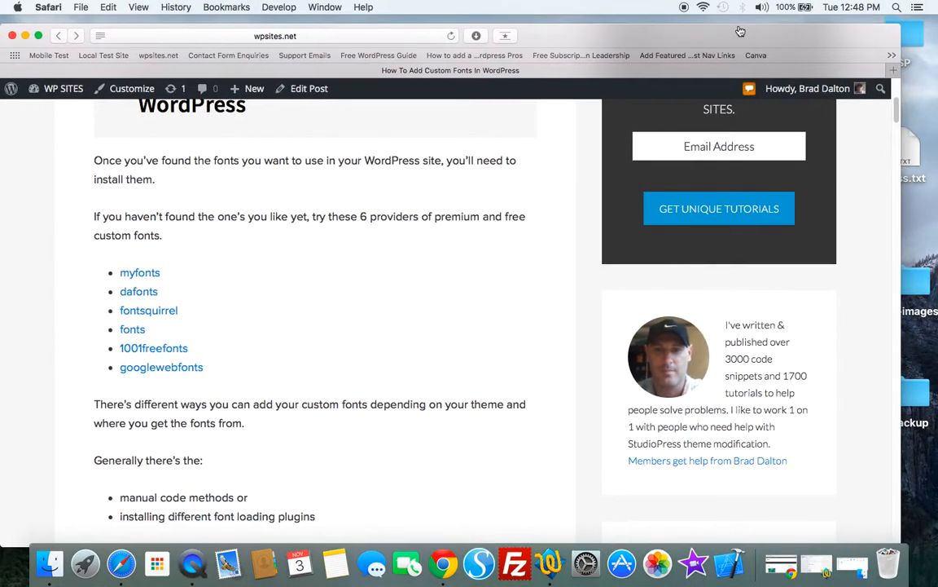
Follow the 'online font face generator' link under More Comprehensive Solution to Font Squirrel
scroll("down", 3)
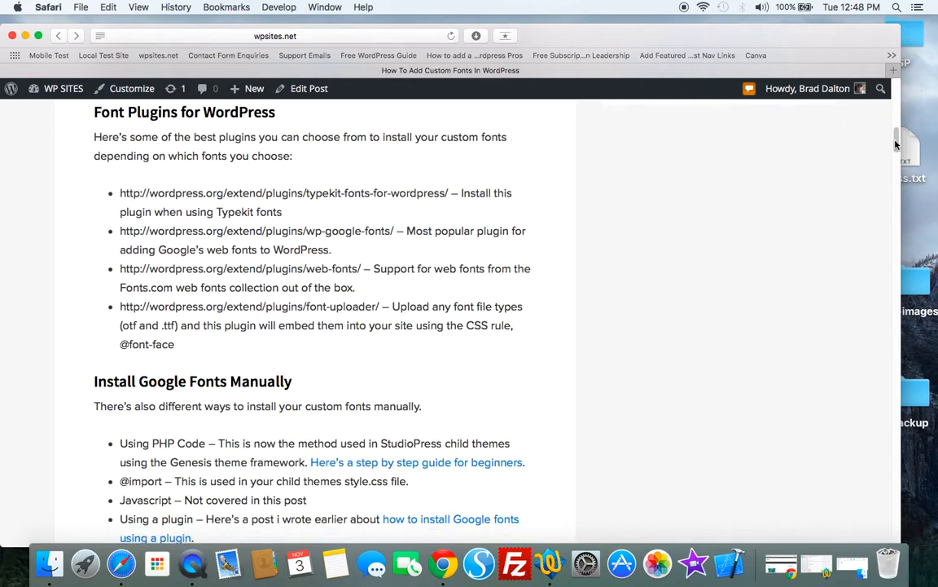
scroll("down", 3)
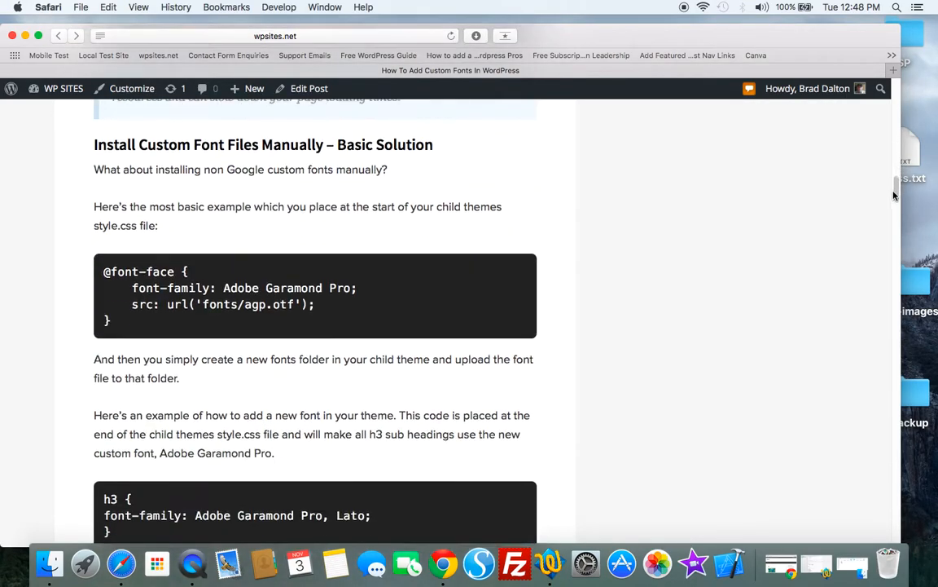
scroll("down", 3)
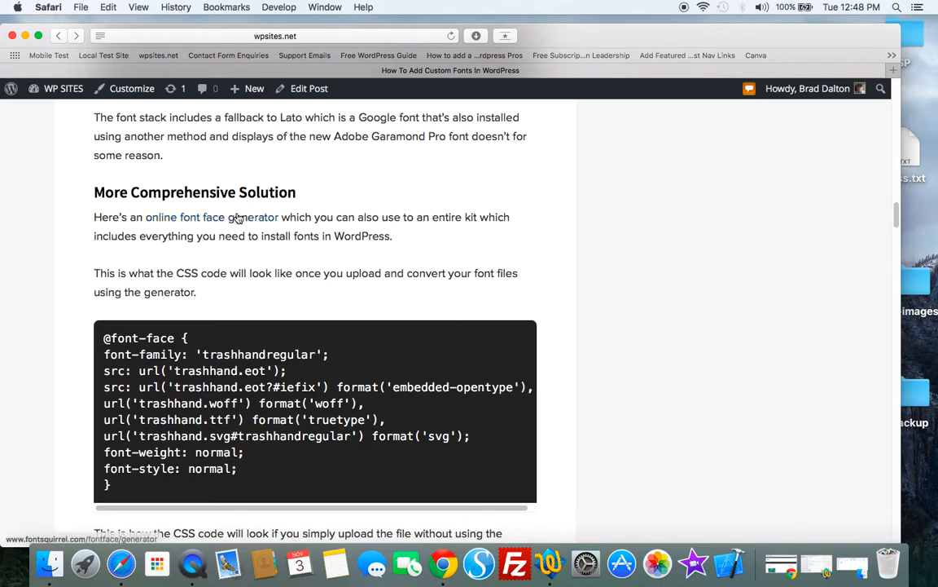
left_click(211, 217)
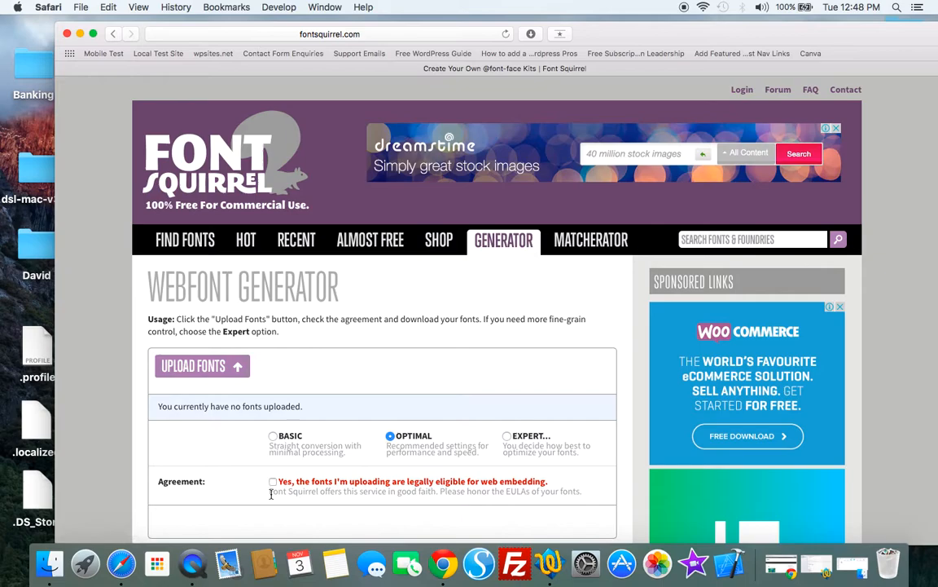
Tick the agreement, upload the MilasianCirca .ttf from Desktop, and download the kit
left_click(273, 481)
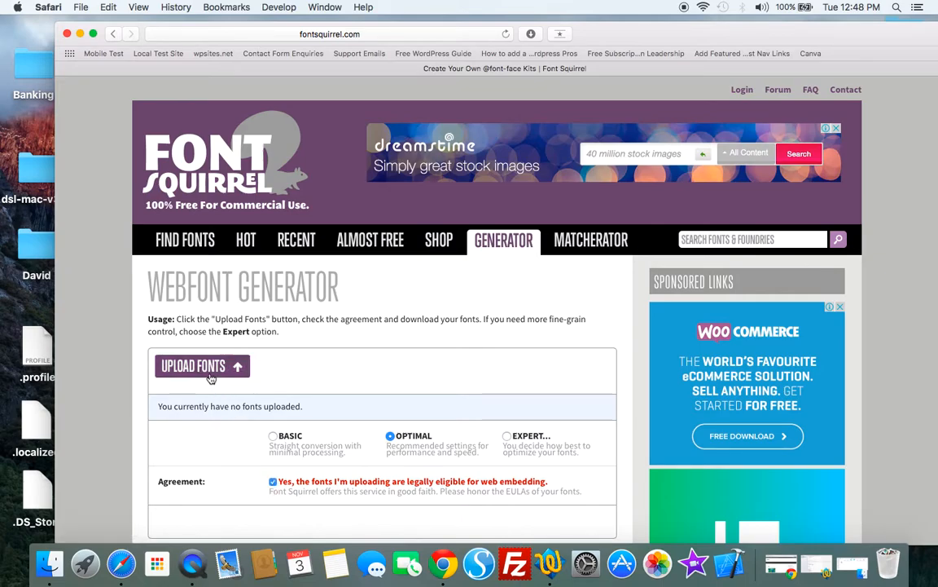
left_click(201, 366)
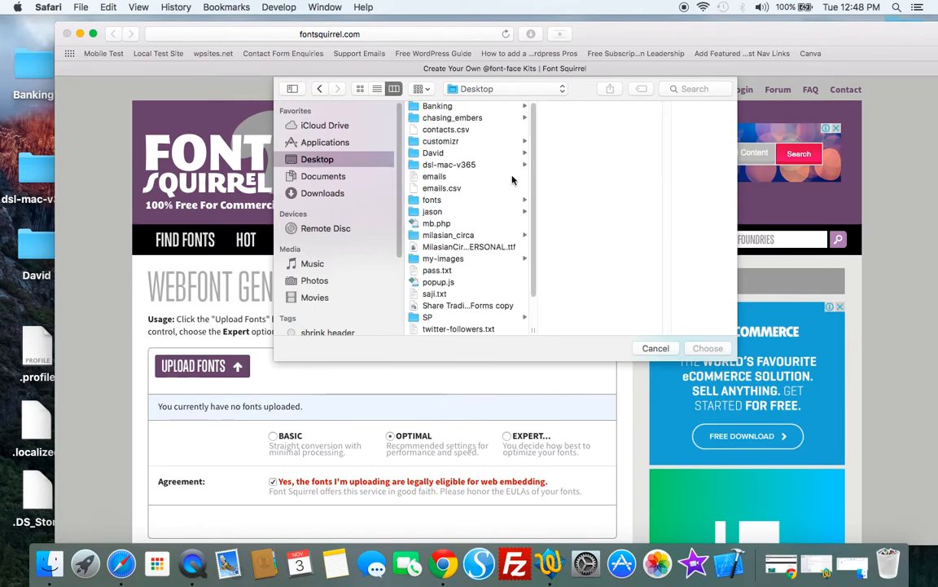
mouse_move(504, 213)
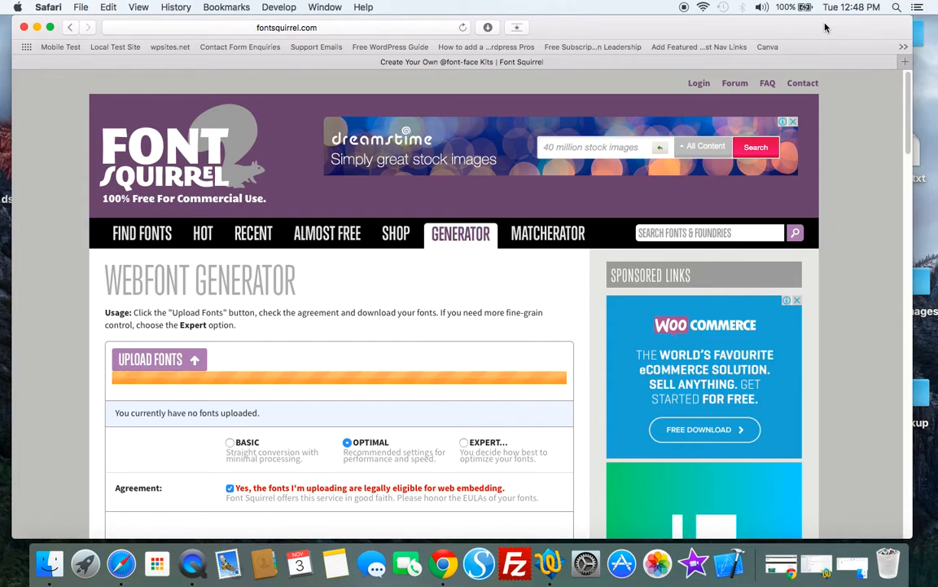
left_click(159, 359)
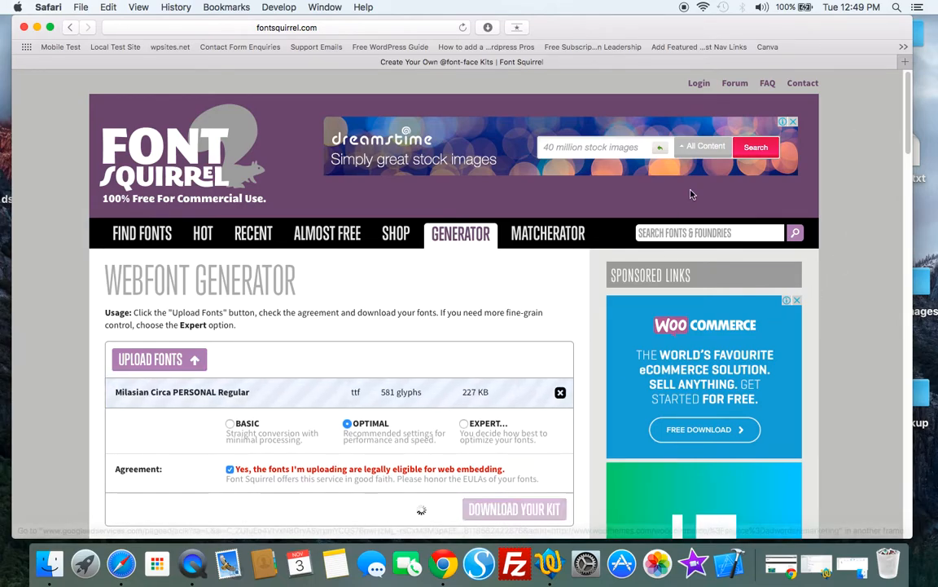
mouse_move(878, 131)
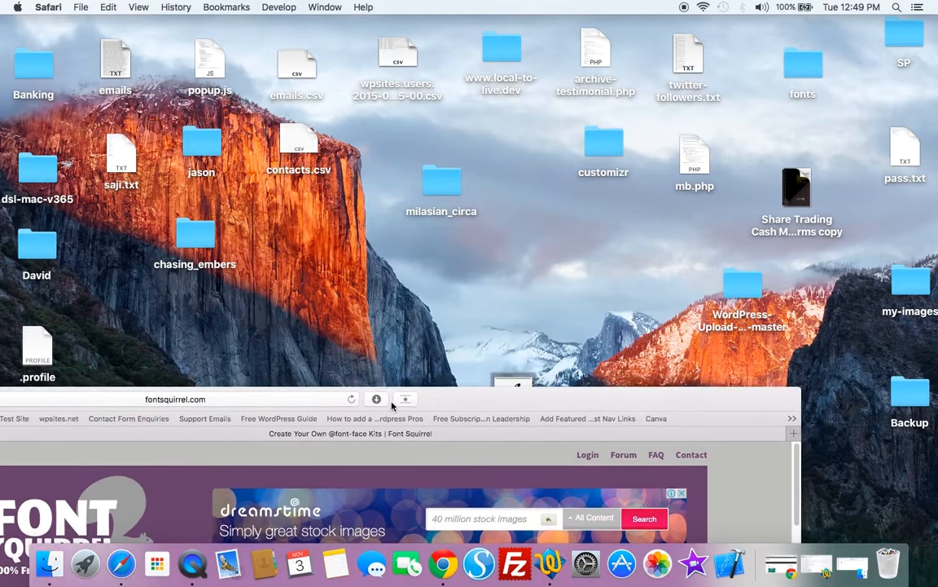
Rename the webfont kit folder to fonts inside background-templates and open it
left_click(376, 399)
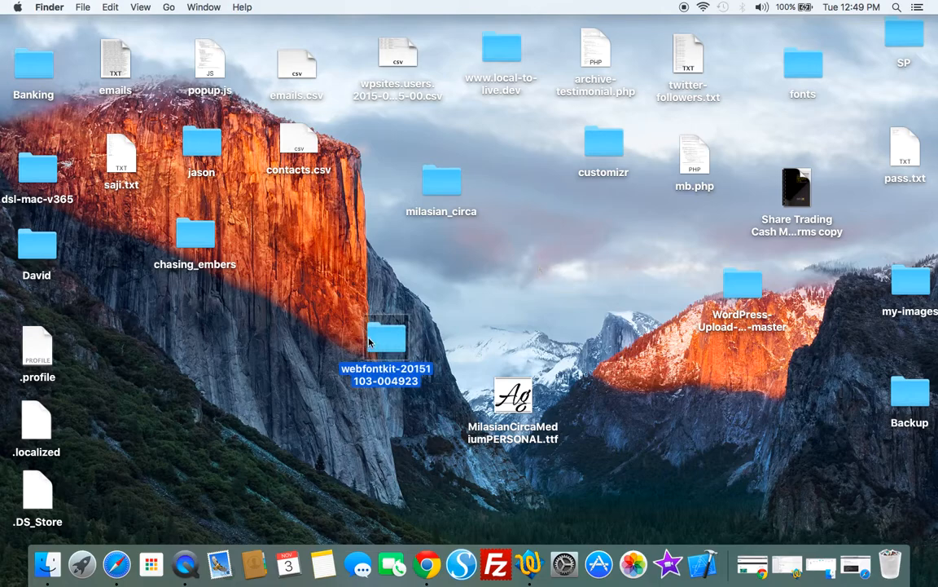
mouse_move(664, 482)
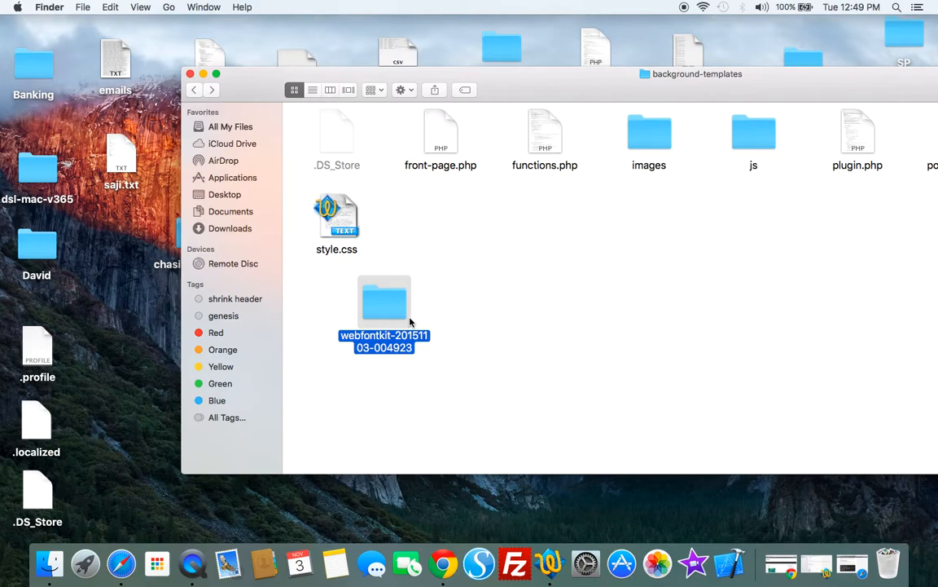
type("fonys")
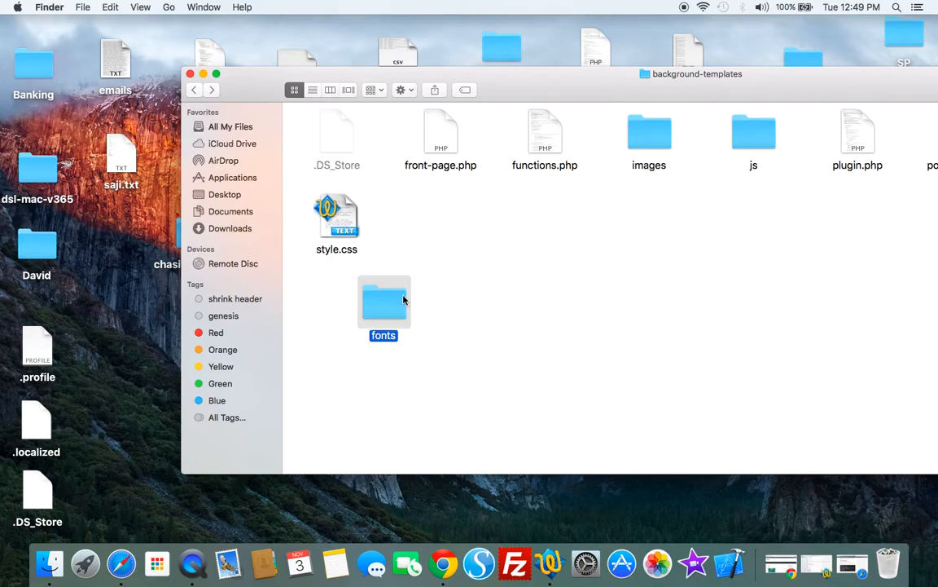
left_click_drag(383, 302, 565, 263)
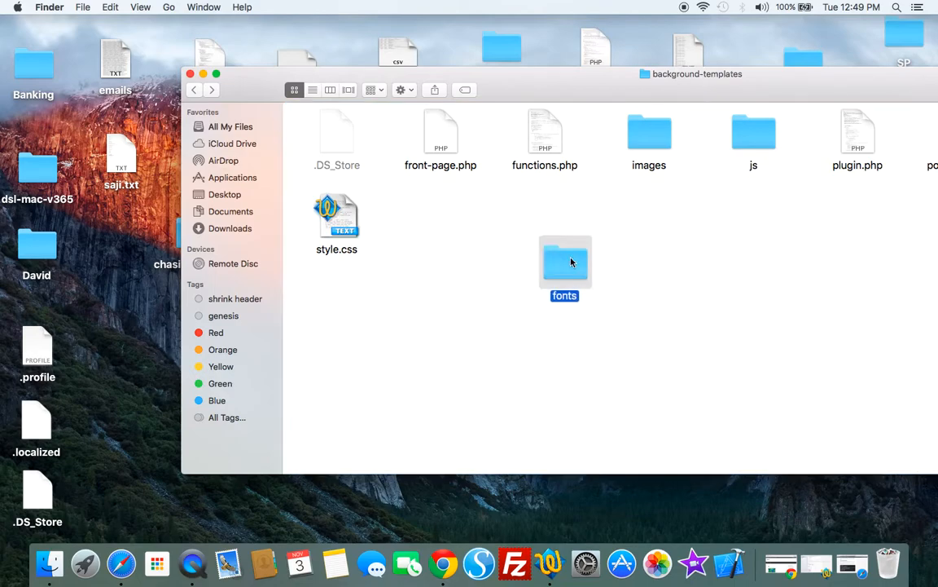
double_click(564, 263)
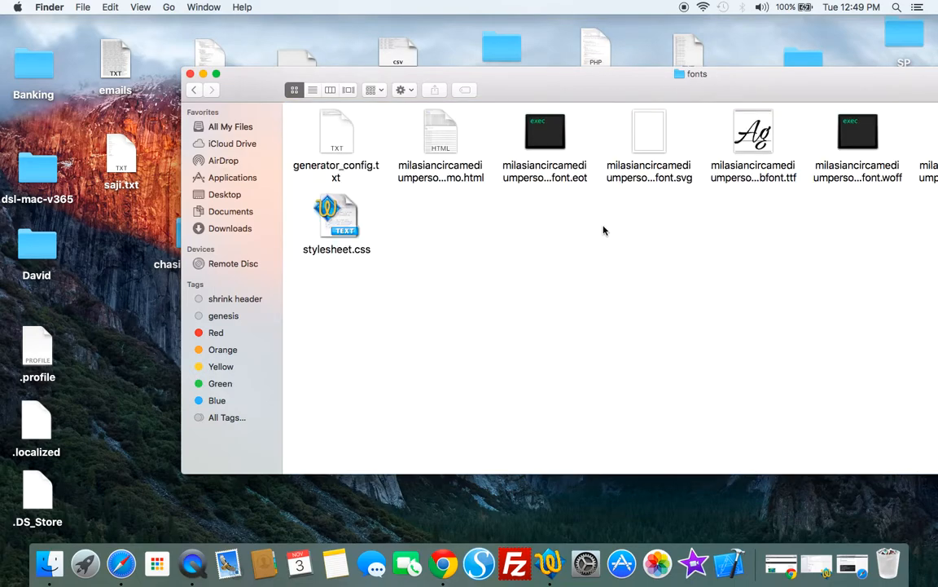
mouse_move(336, 216)
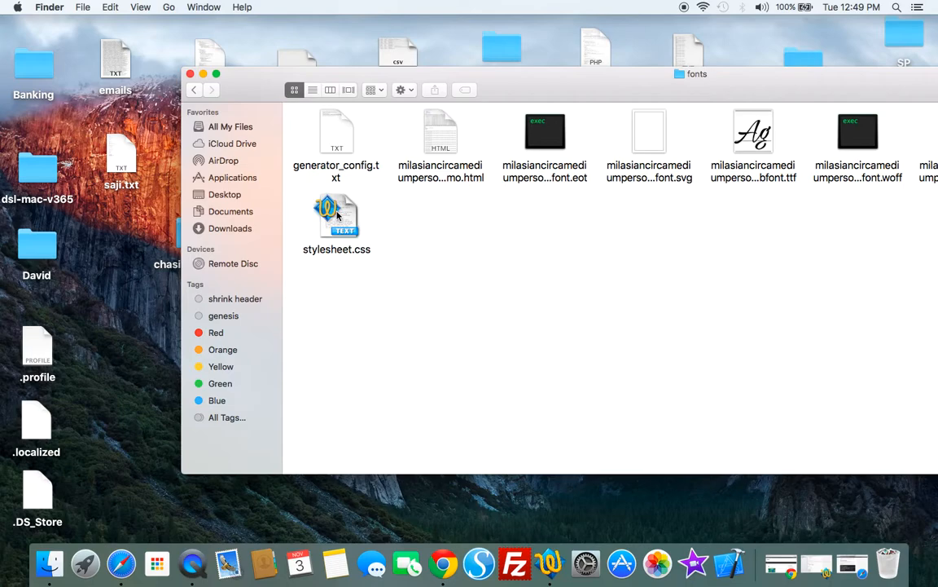
double_click(336, 218)
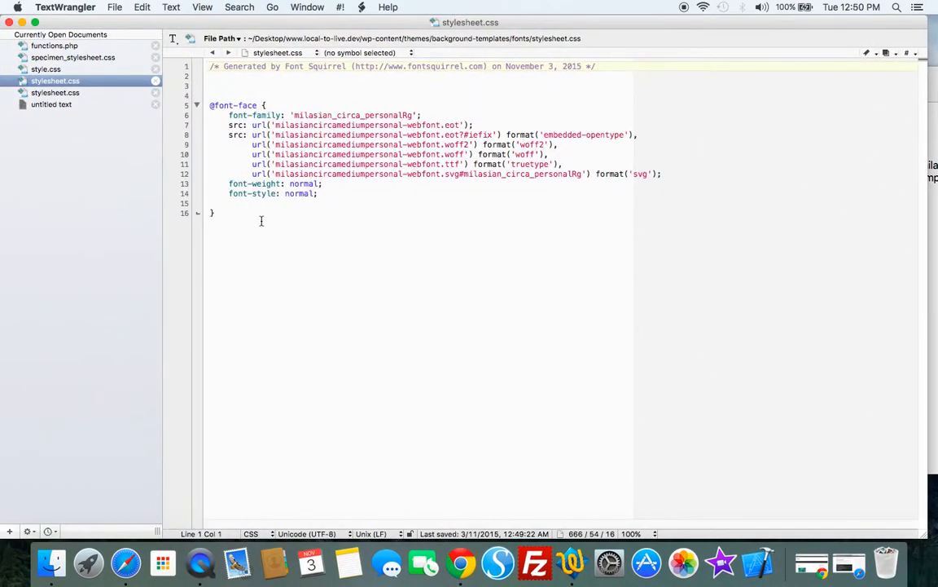
right_click(310, 145)
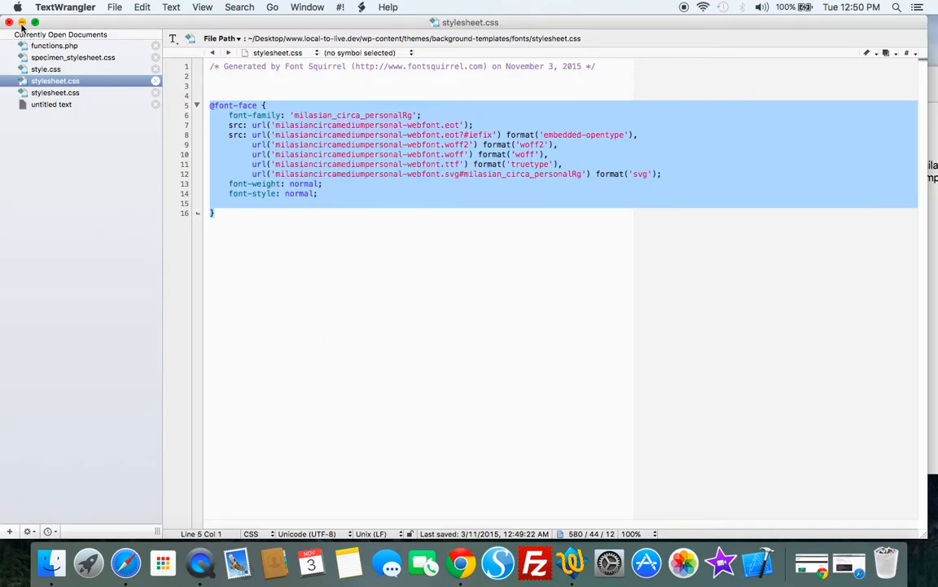
right_click(326, 208)
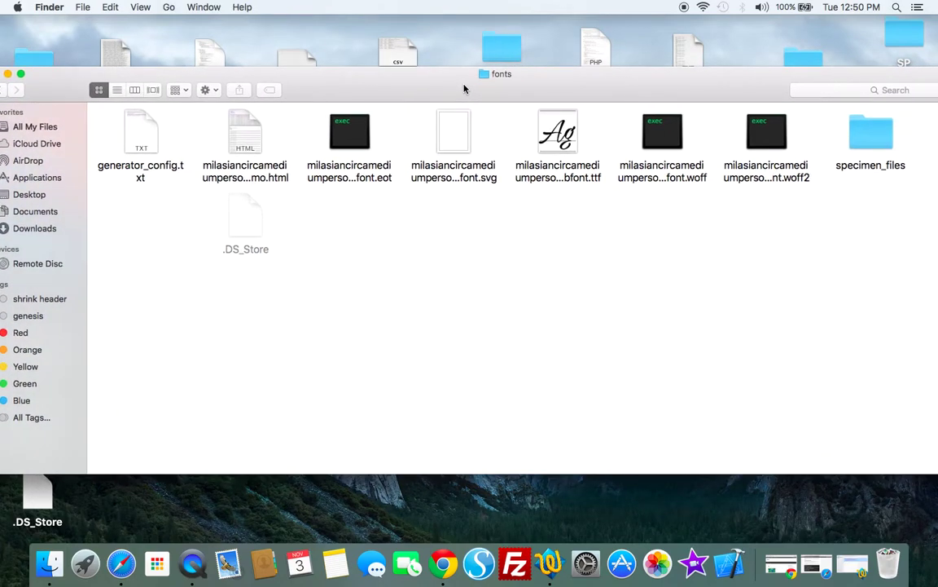
right_click(872, 130)
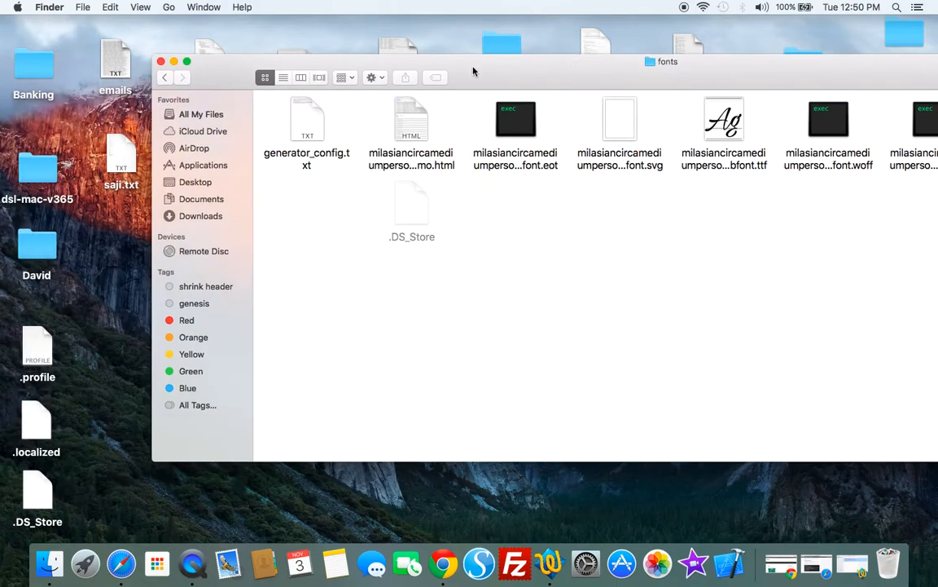
mouse_move(843, 141)
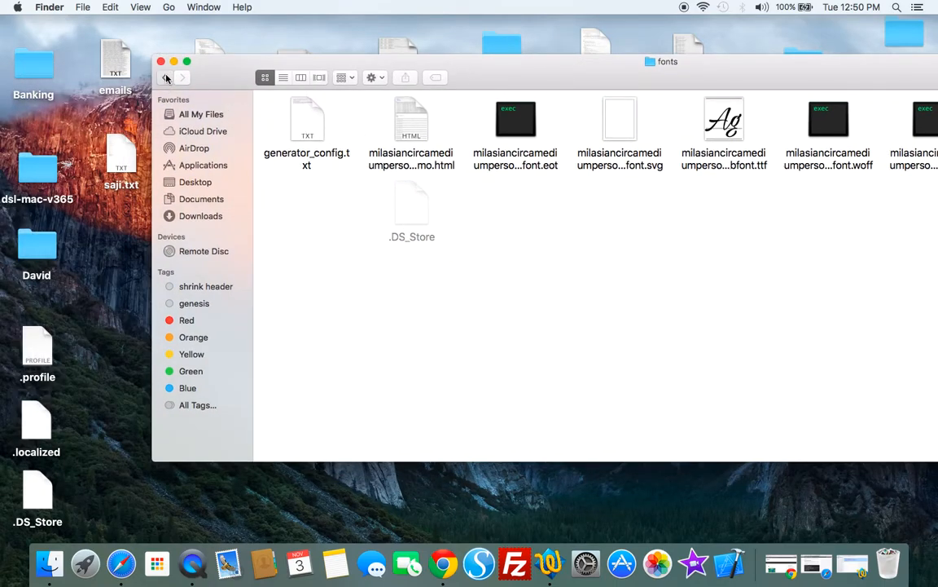
left_click(164, 78)
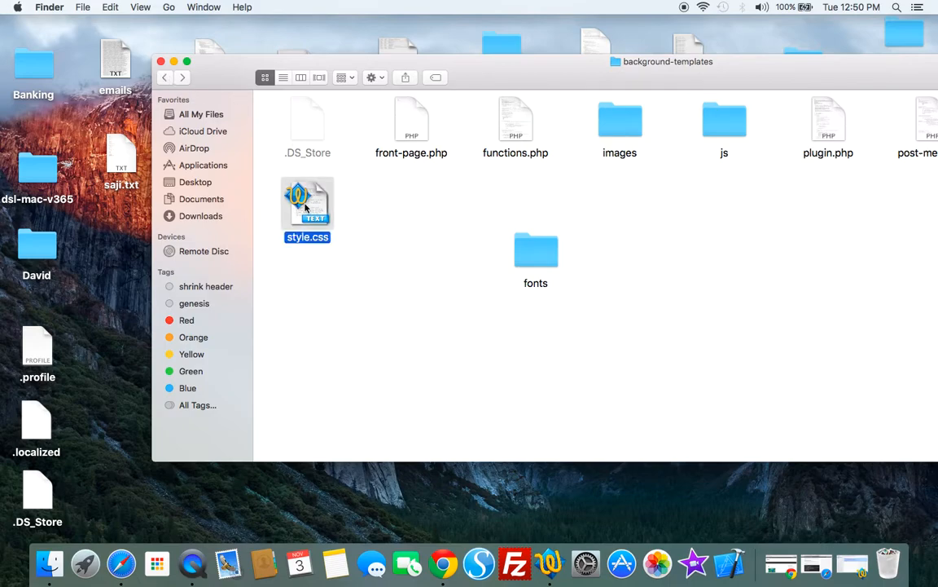
double_click(306, 201)
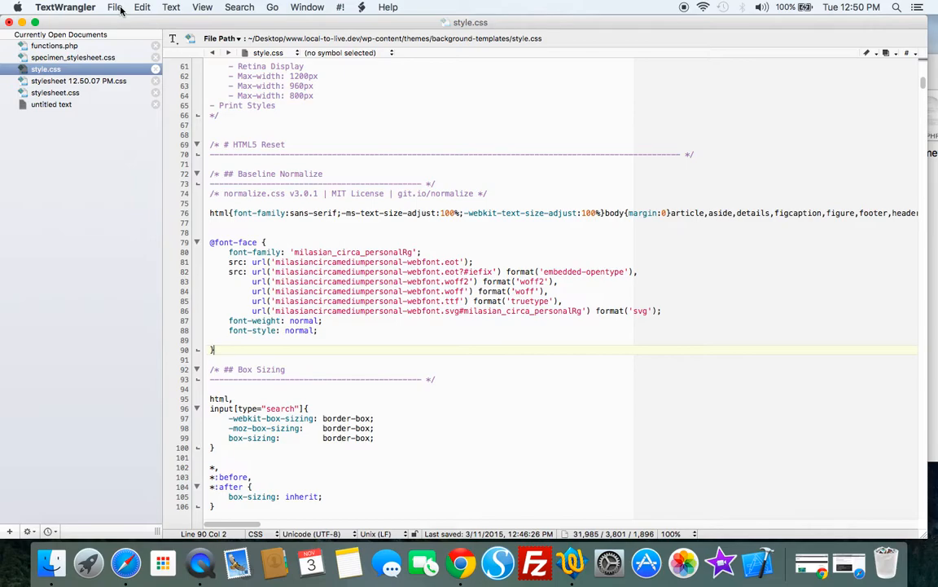
left_click(114, 9)
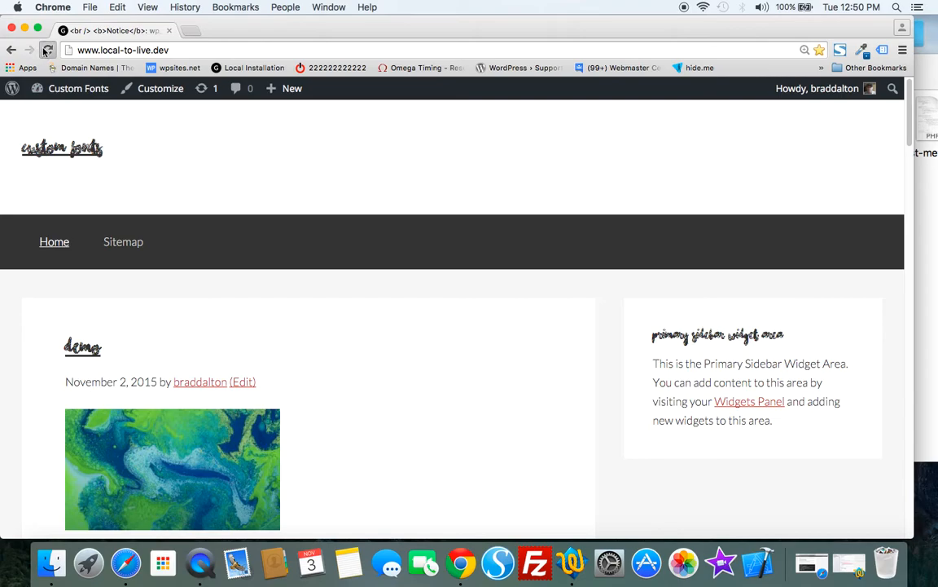
Reload local-to-live.dev in Chrome and reopen style.css in TextWrangler
left_click(50, 44)
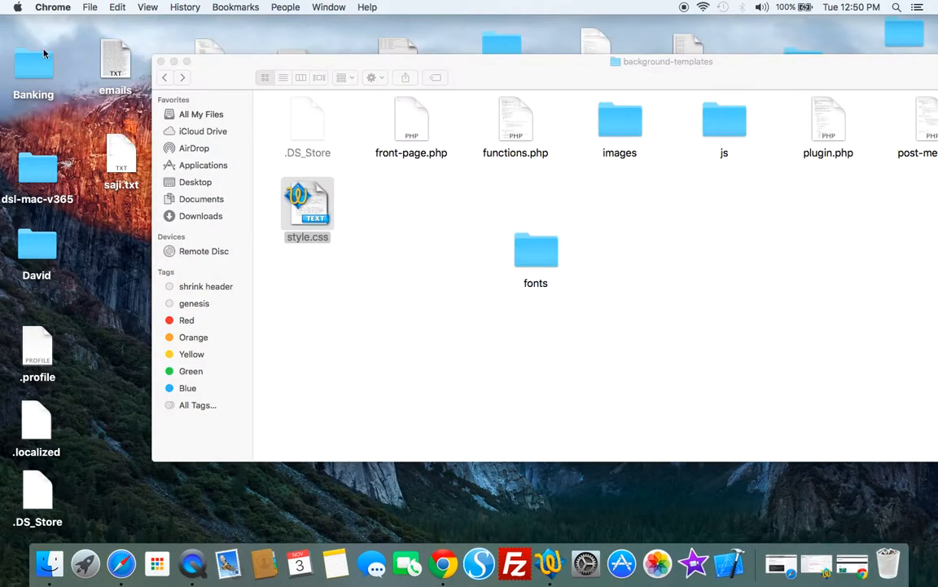
mouse_move(544, 252)
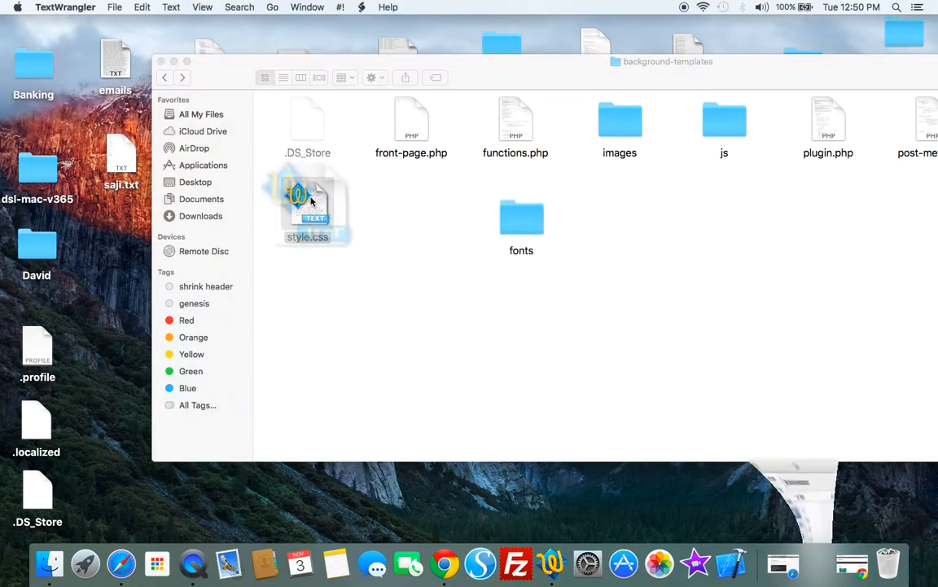
double_click(307, 204)
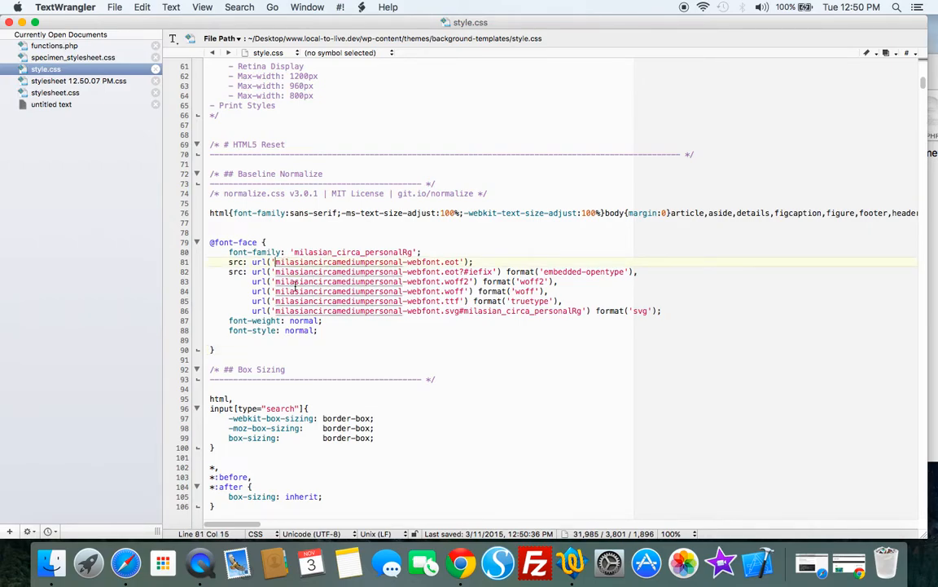
Prefix each font filename in the url() values on lines 81–86 with fonts/ and save
type("fonts/")
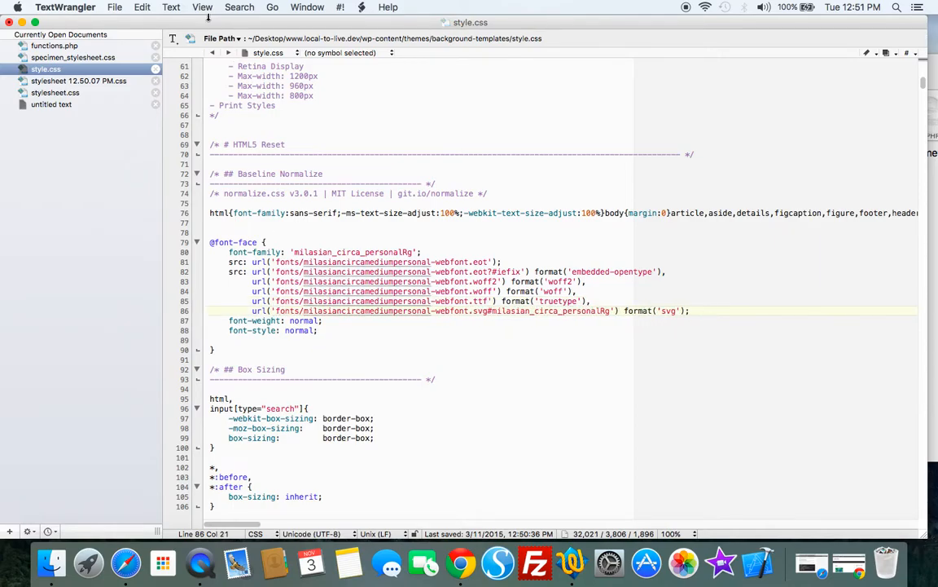
left_click(113, 7)
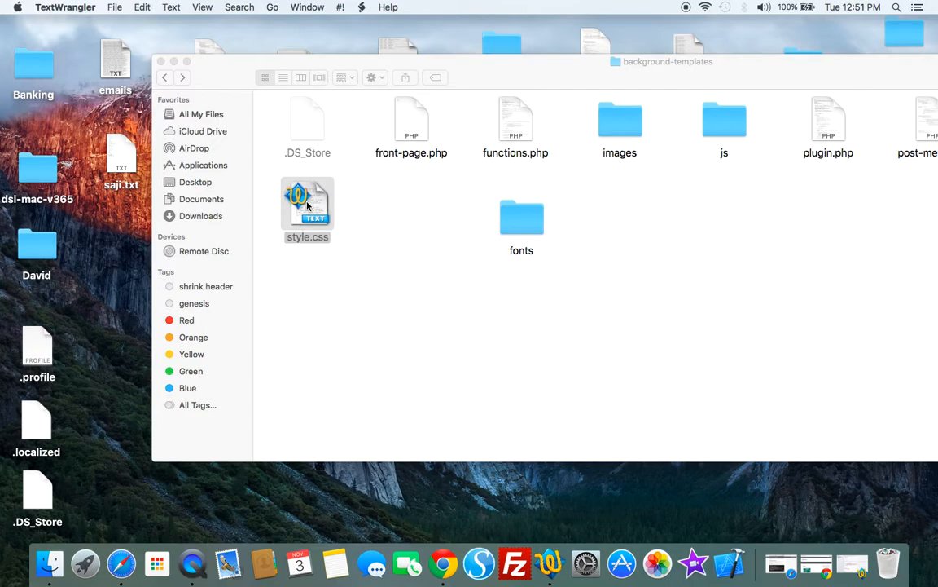
Reopen style.css and scroll down to the Headings rule's font-family declaration
double_click(308, 204)
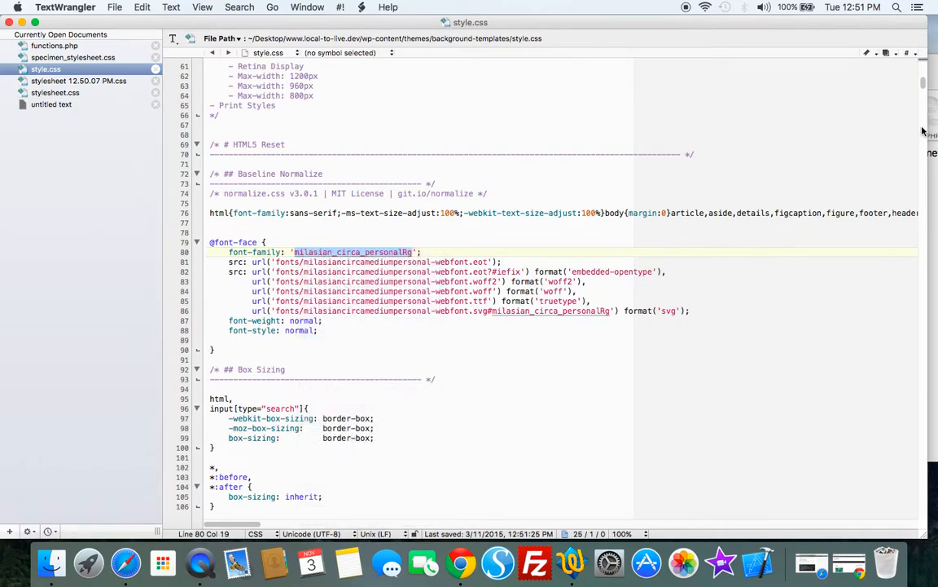
scroll("down", 3)
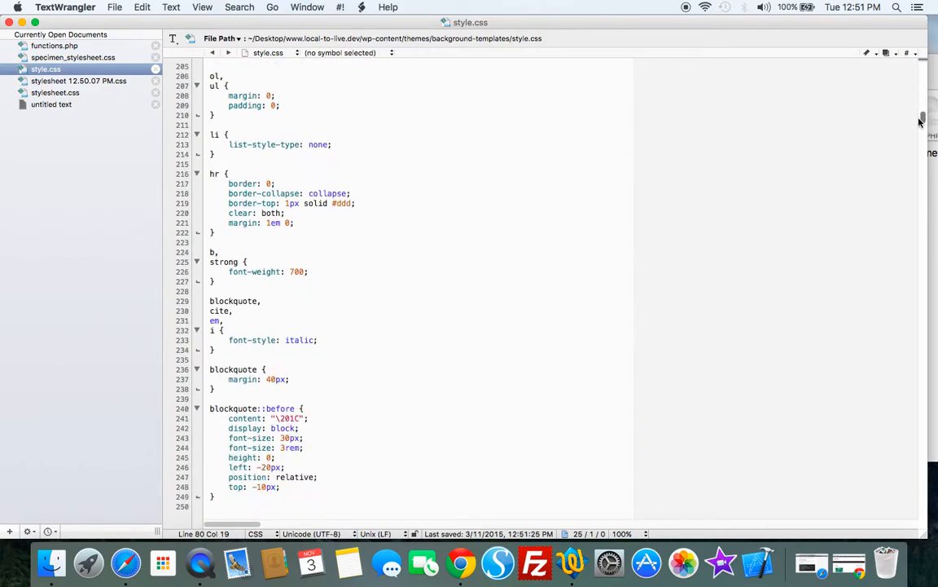
scroll("down", 3)
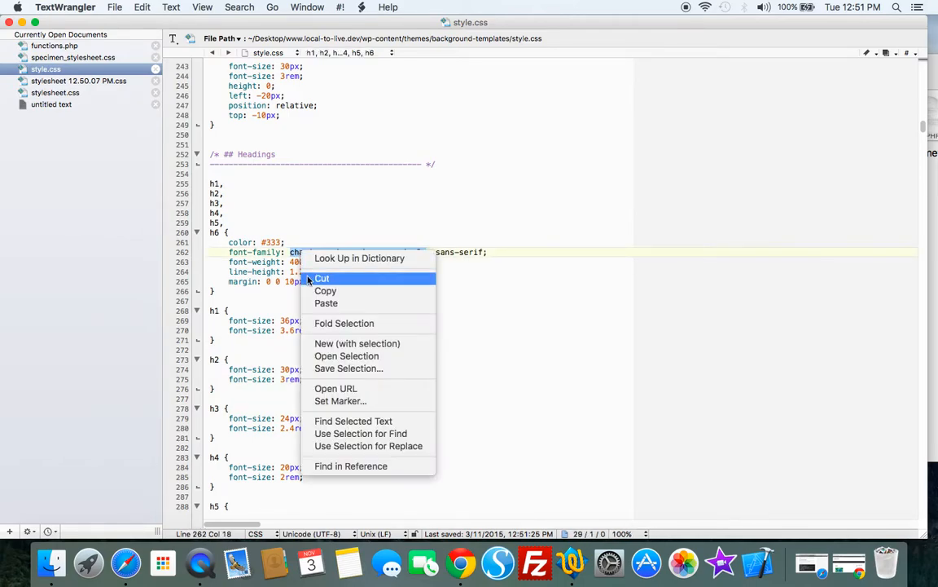
mouse_move(325, 303)
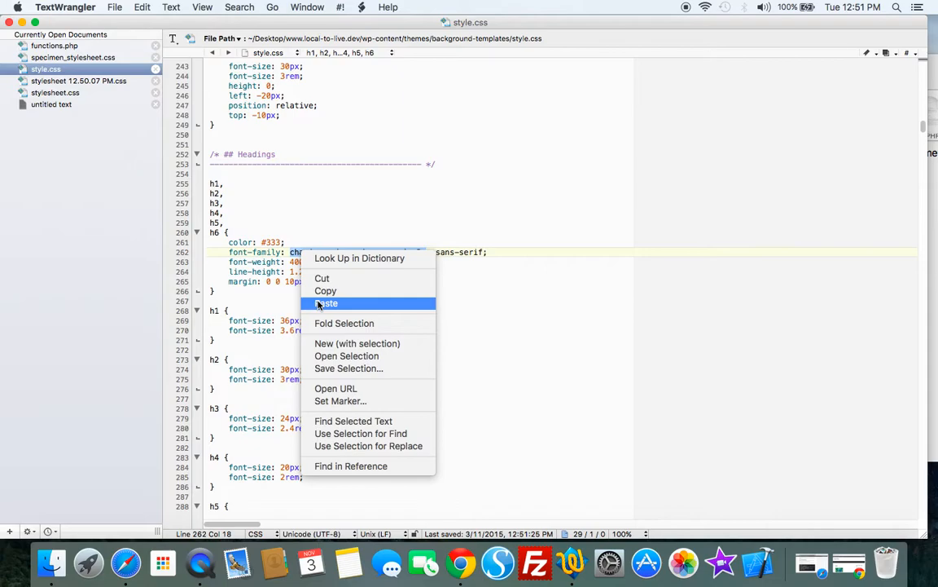
Paste milasian_circa_personalRg over the h1–h6 font-family value
left_click(327, 303)
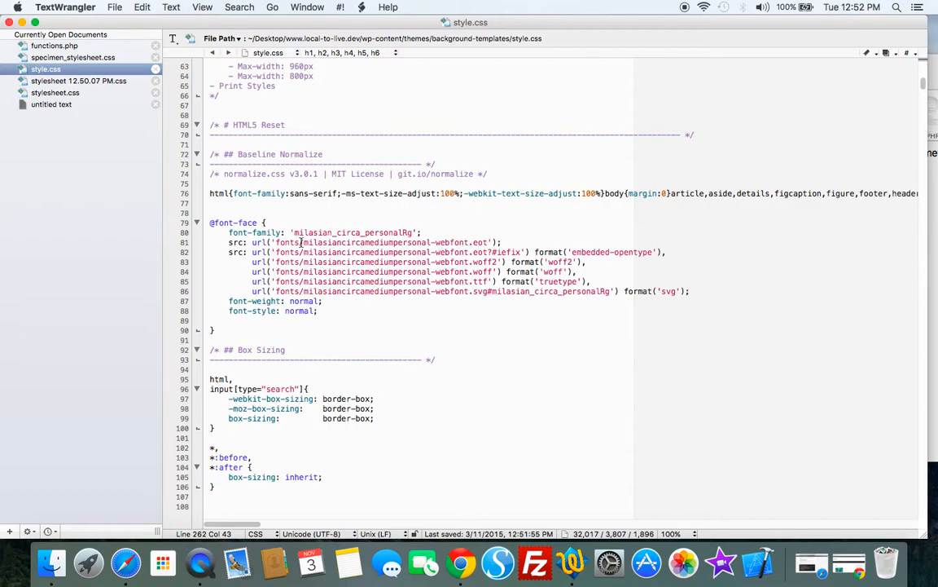
mouse_move(124, 80)
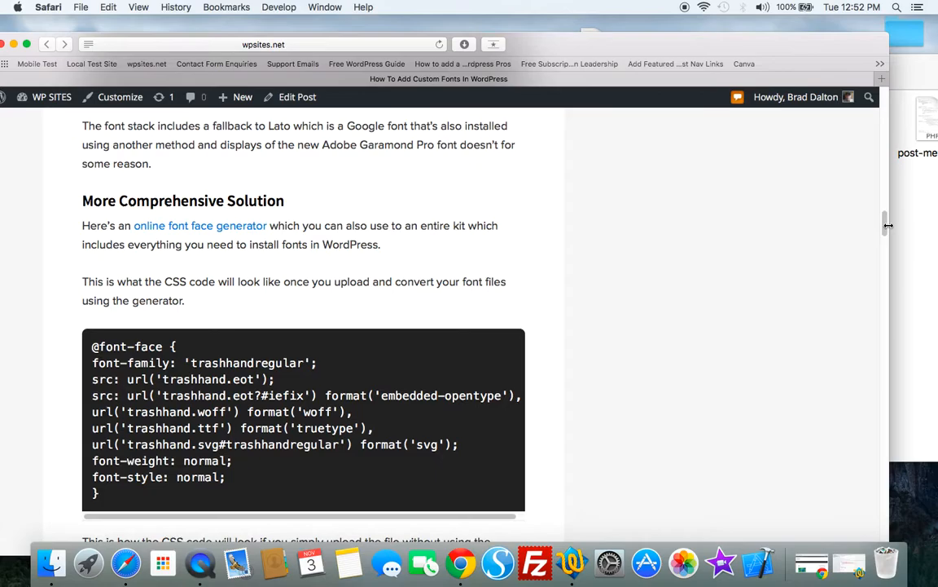
Scroll the wpsites.net custom fonts article in Safari
scroll("down", 3)
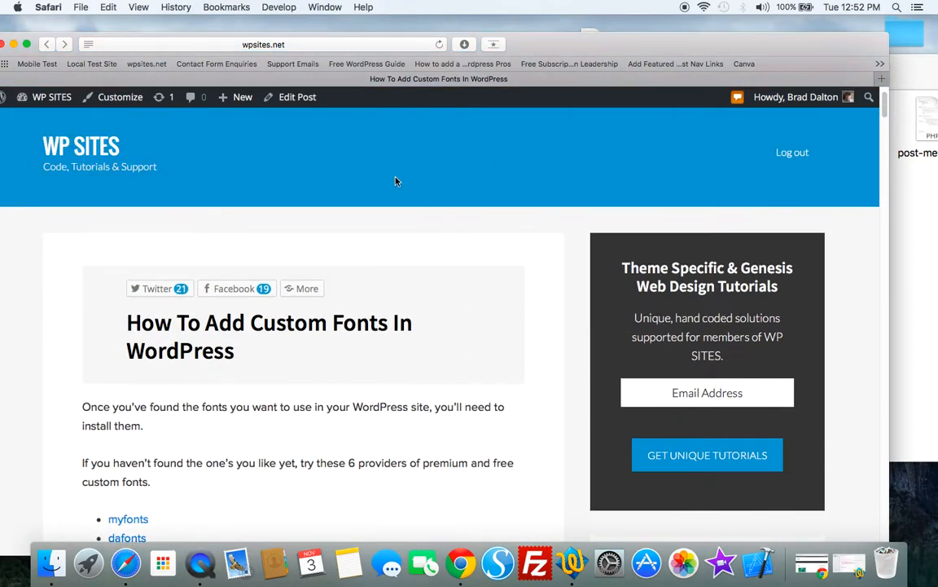
mouse_move(366, 185)
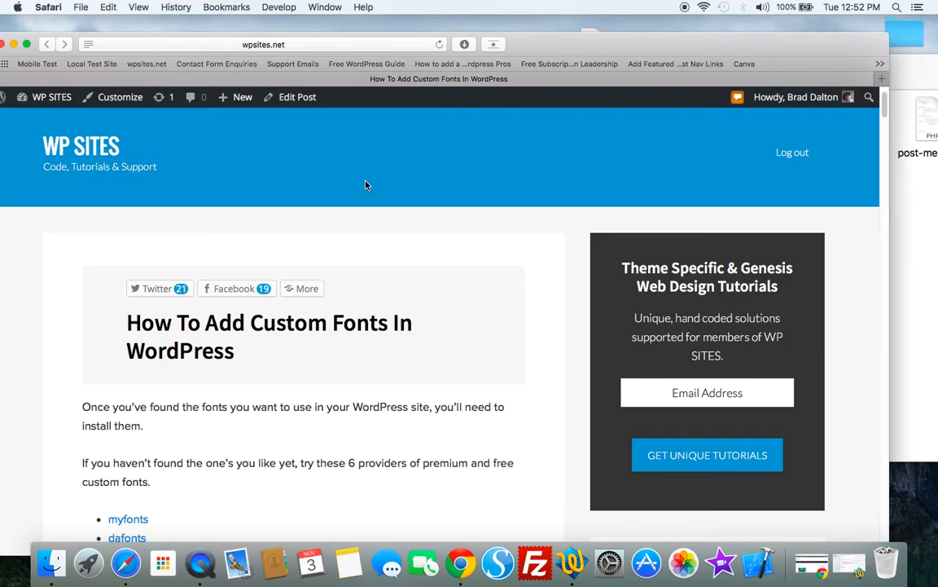
mouse_move(343, 247)
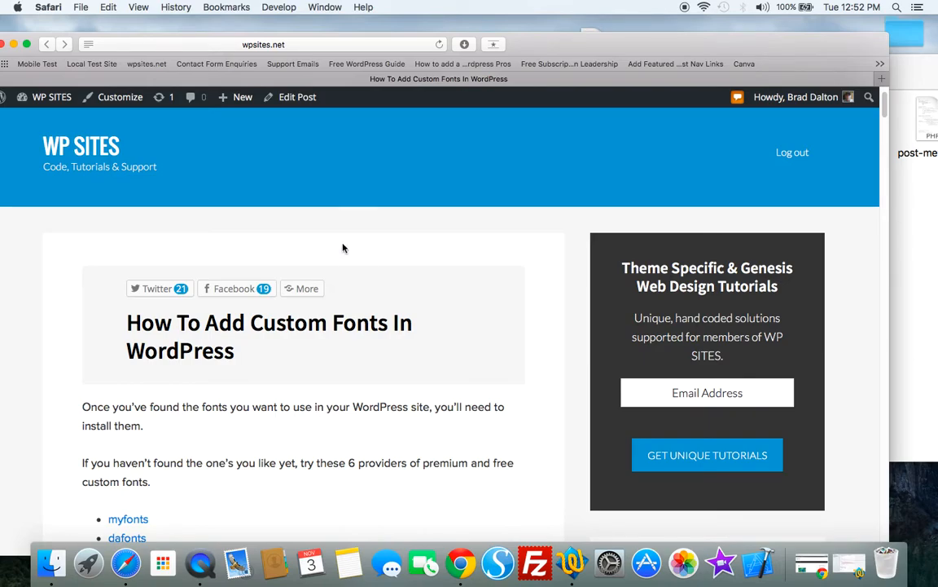